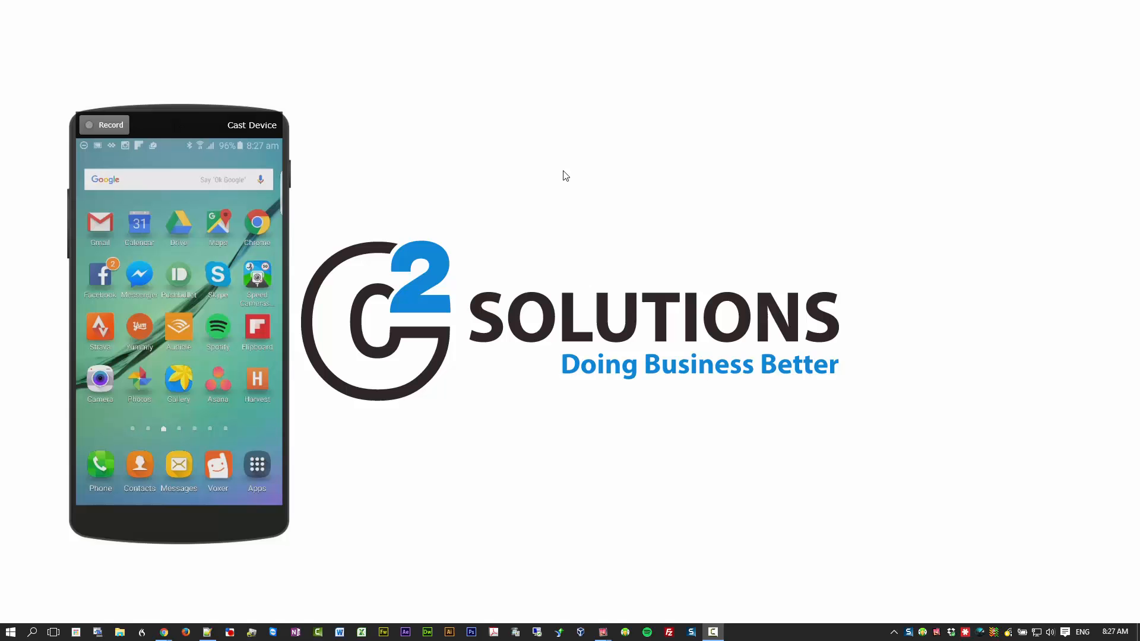
mouse_move(635, 172)
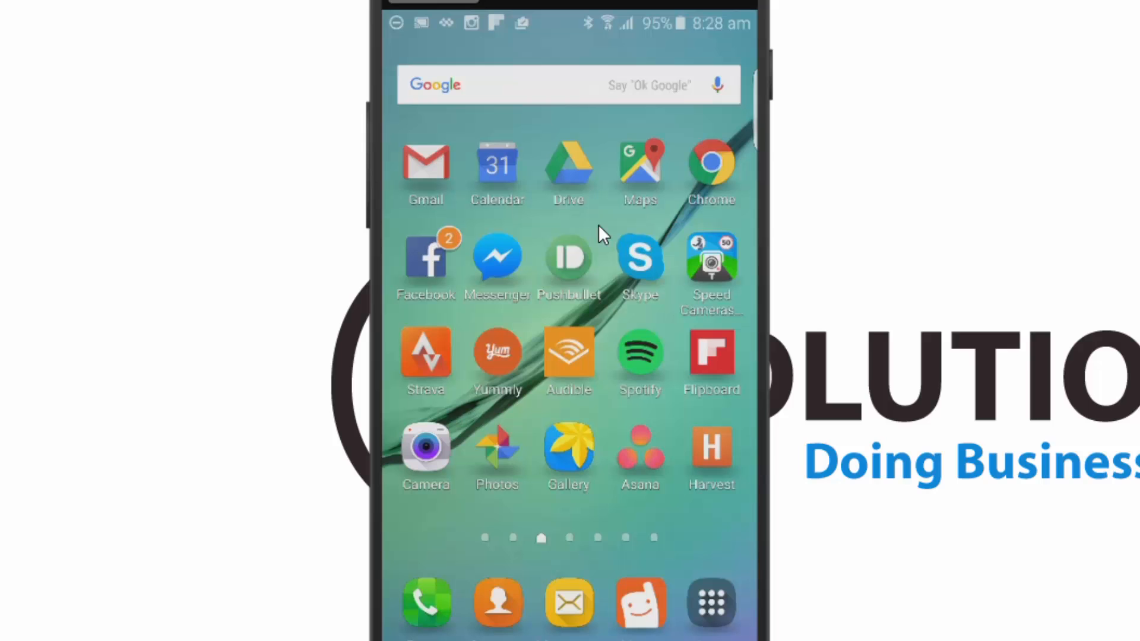
mouse_move(547, 293)
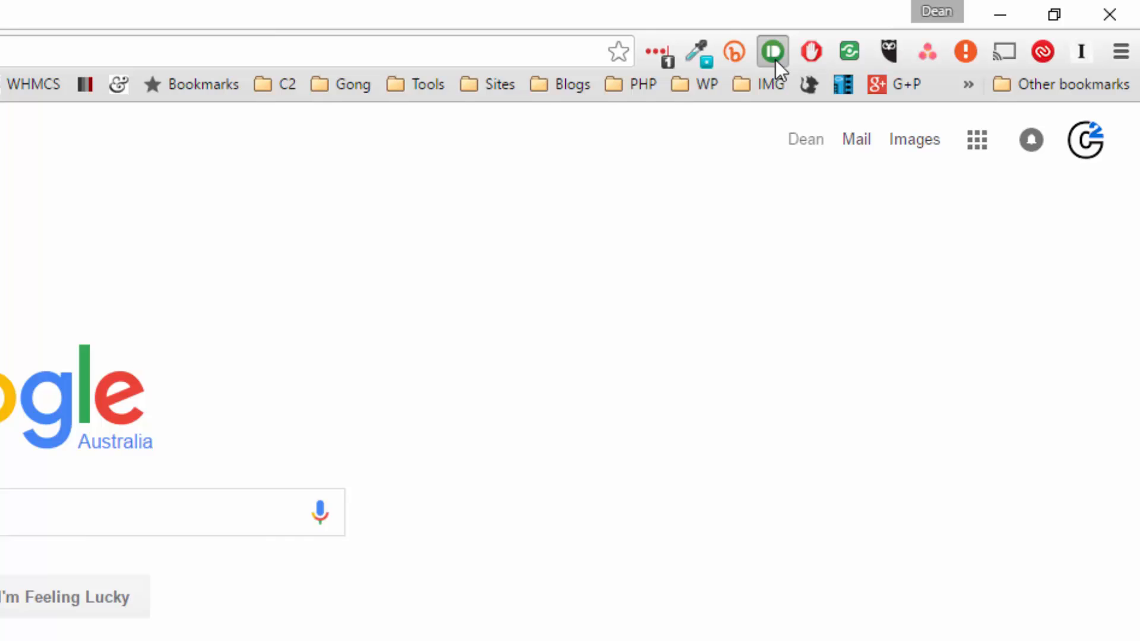
Open the Pushbullet extension settings, review keep-running-when-closed, and view Notifications options.
left_click(772, 52)
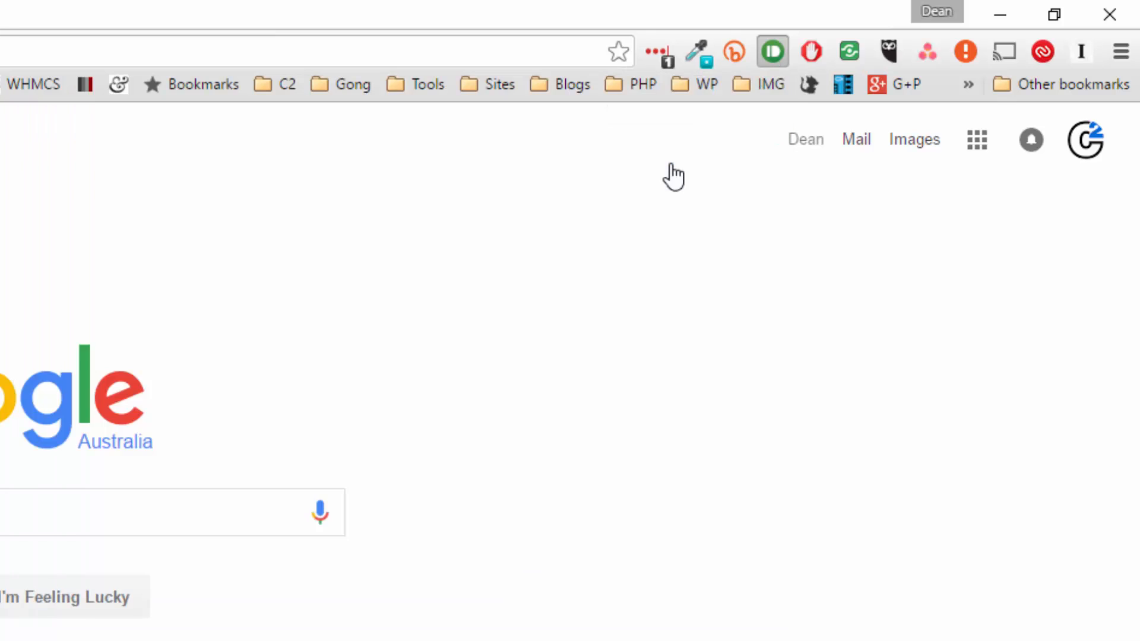
left_click(772, 52)
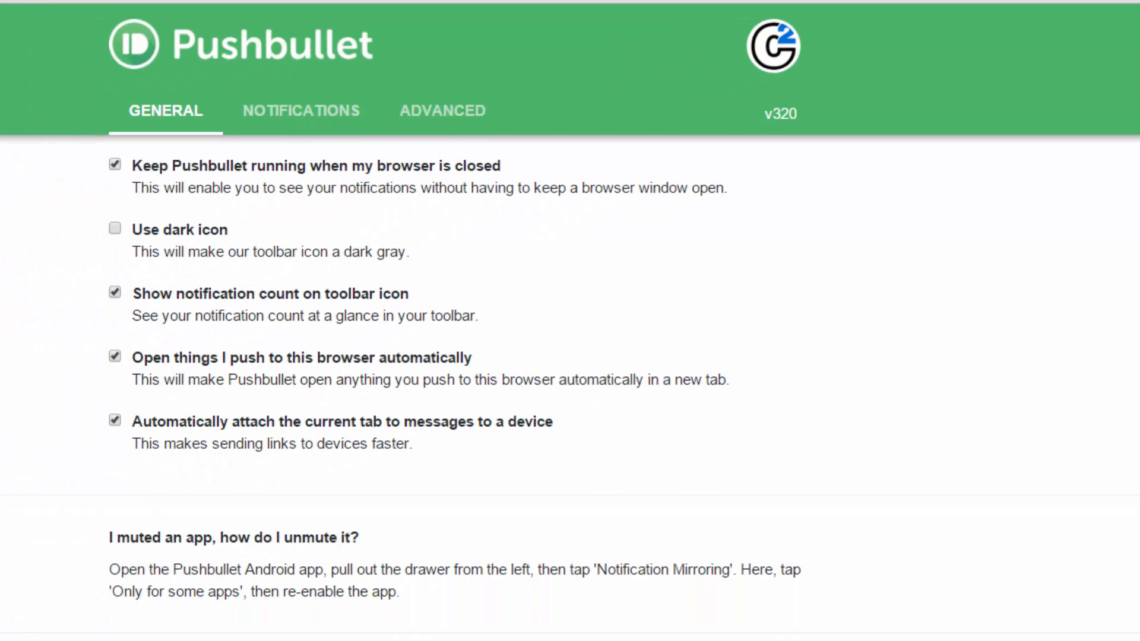
mouse_move(163, 182)
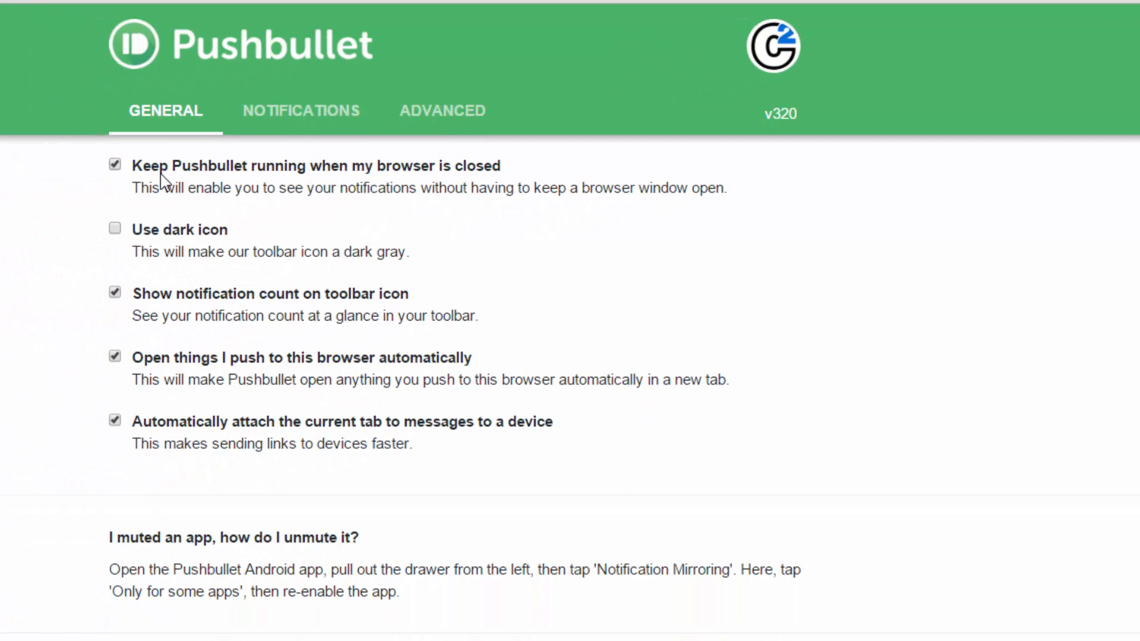
mouse_move(239, 171)
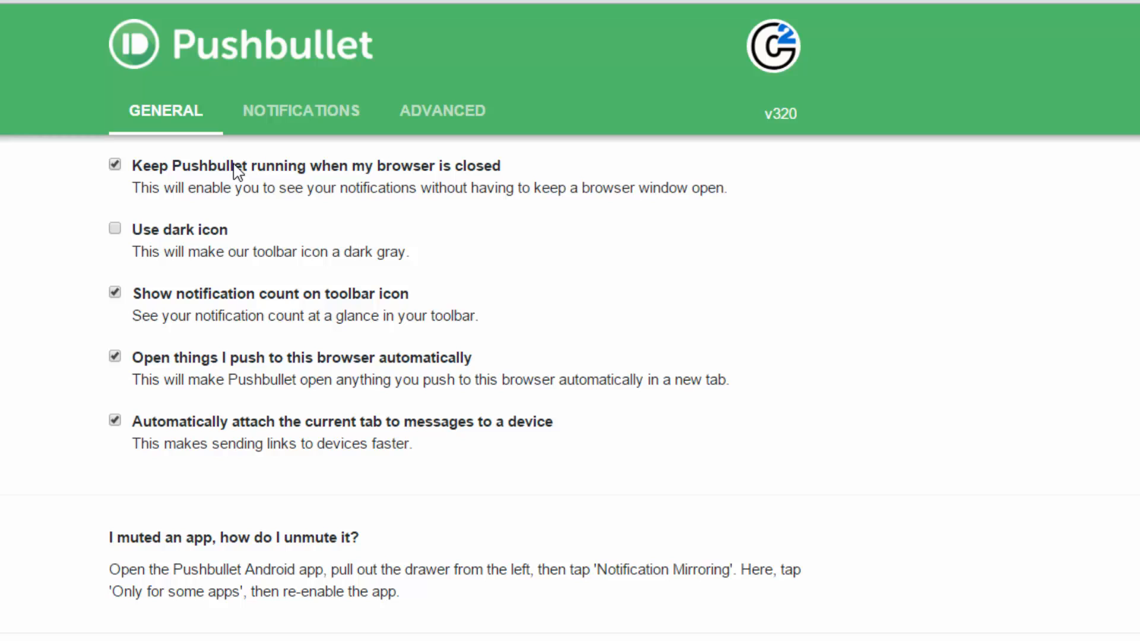
left_click_drag(182, 165, 500, 166)
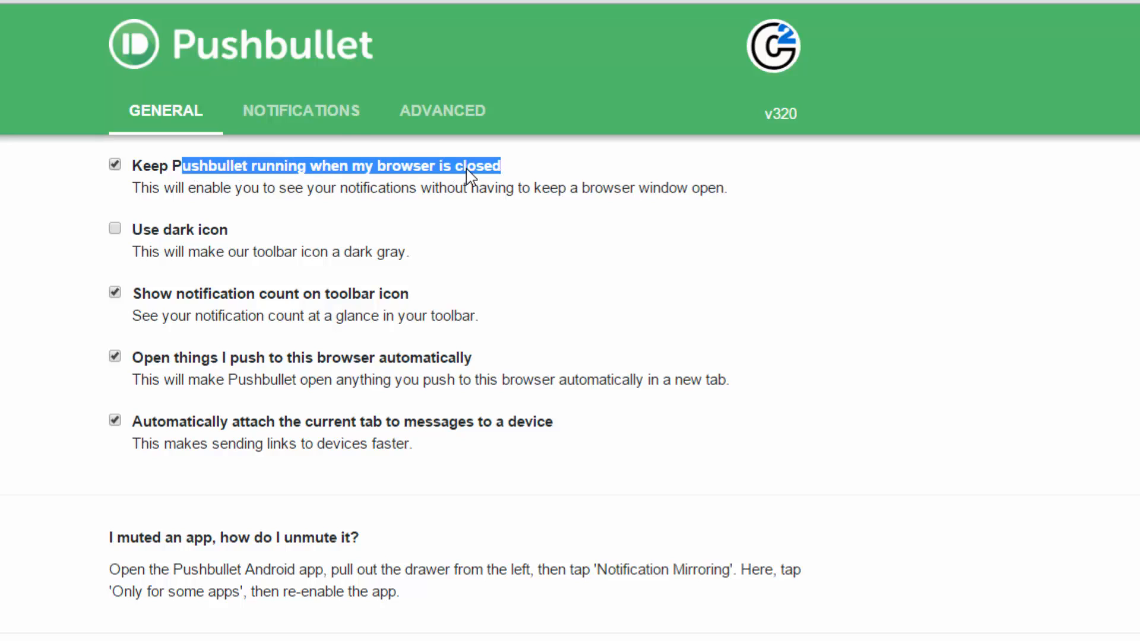
left_click(301, 111)
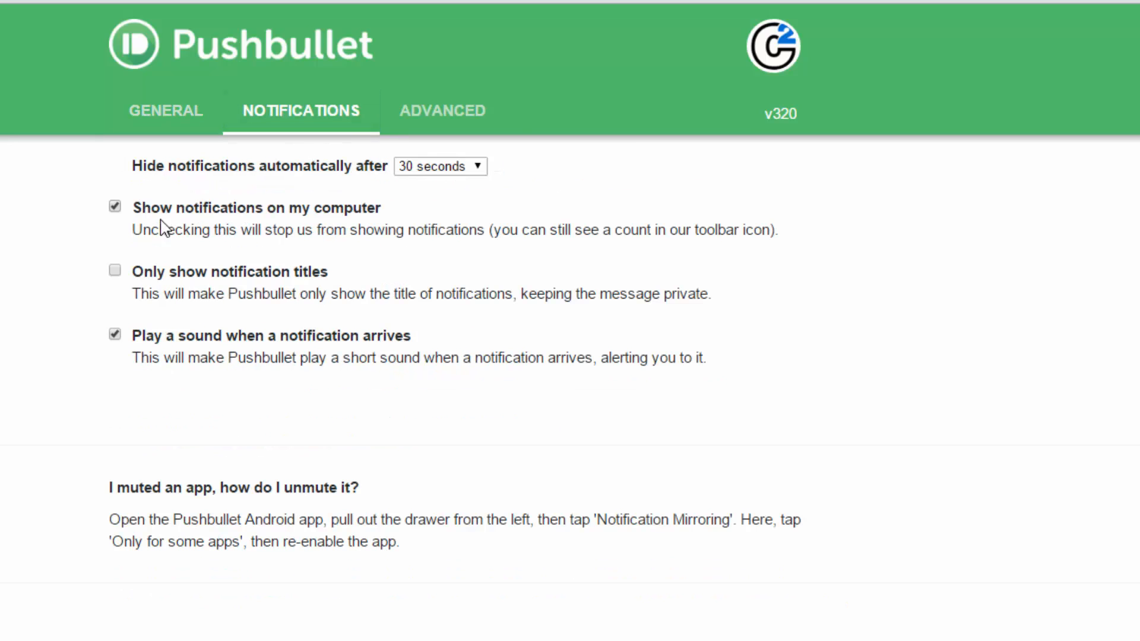
left_click_drag(150, 208, 373, 208)
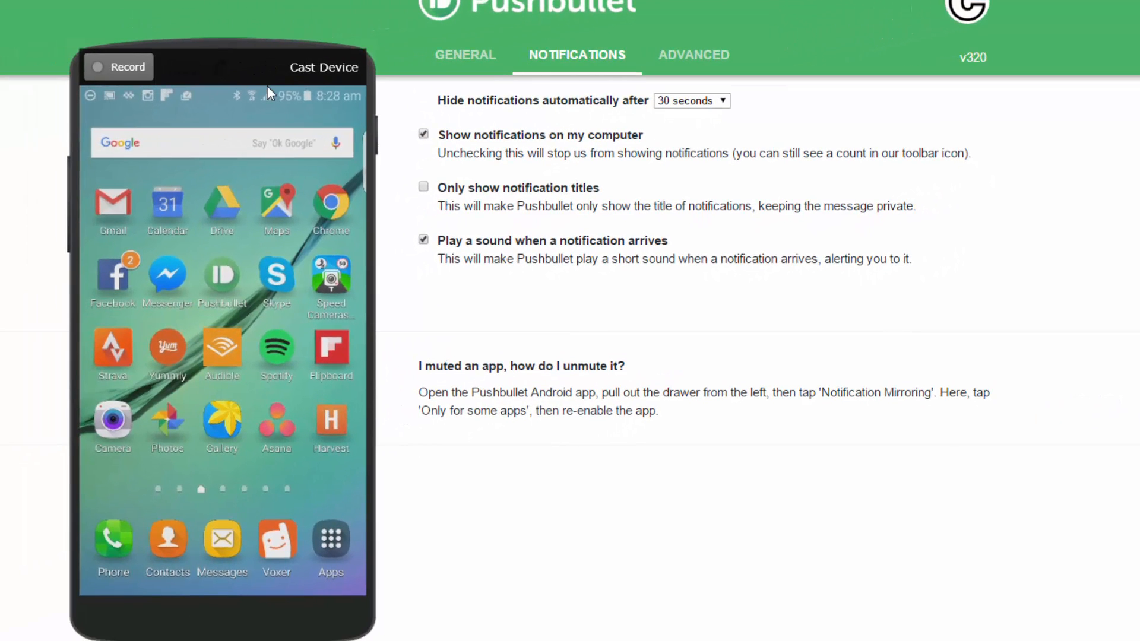
left_click_drag(218, 94, 218, 291)
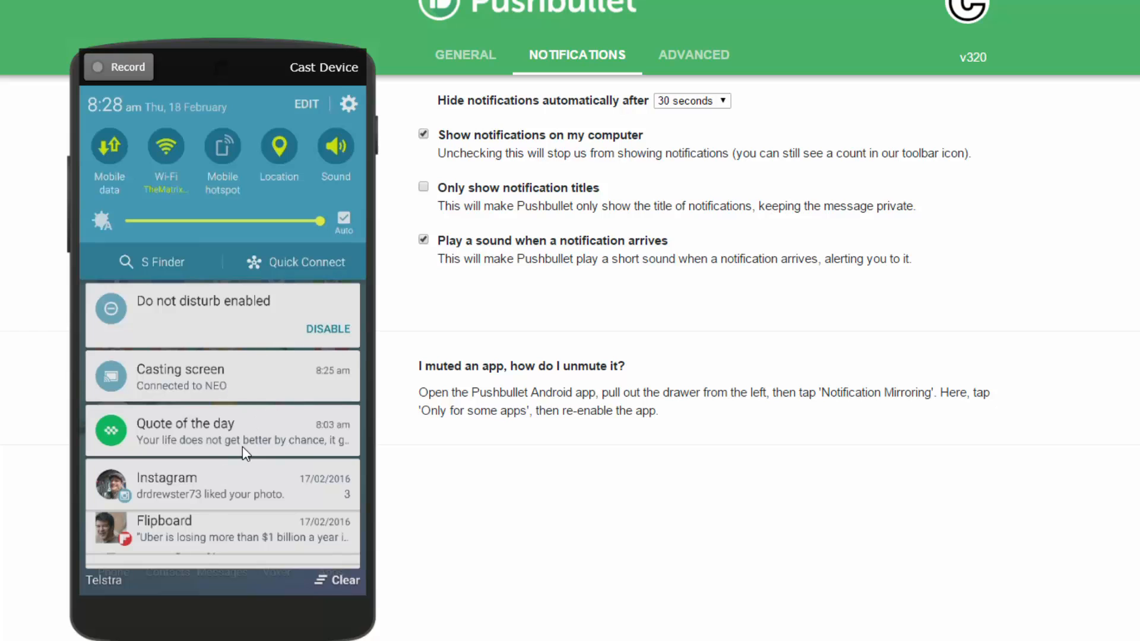
scroll("down", 3)
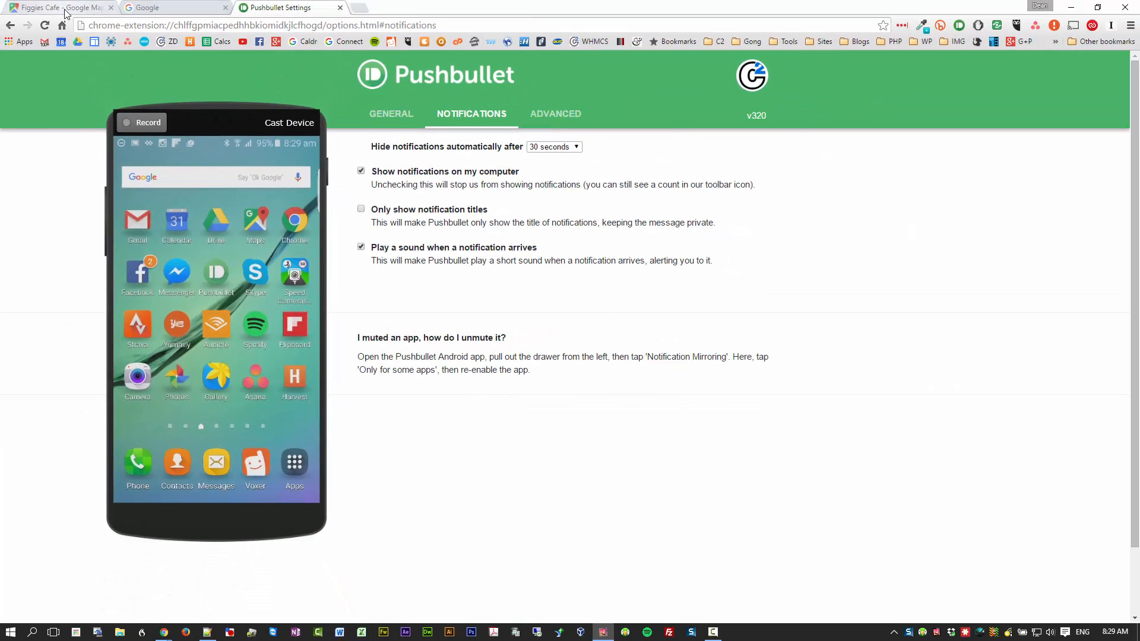
Push the Figgies Cafe map link to Samsung SM-G925I and open it in Maps.
left_click(58, 7)
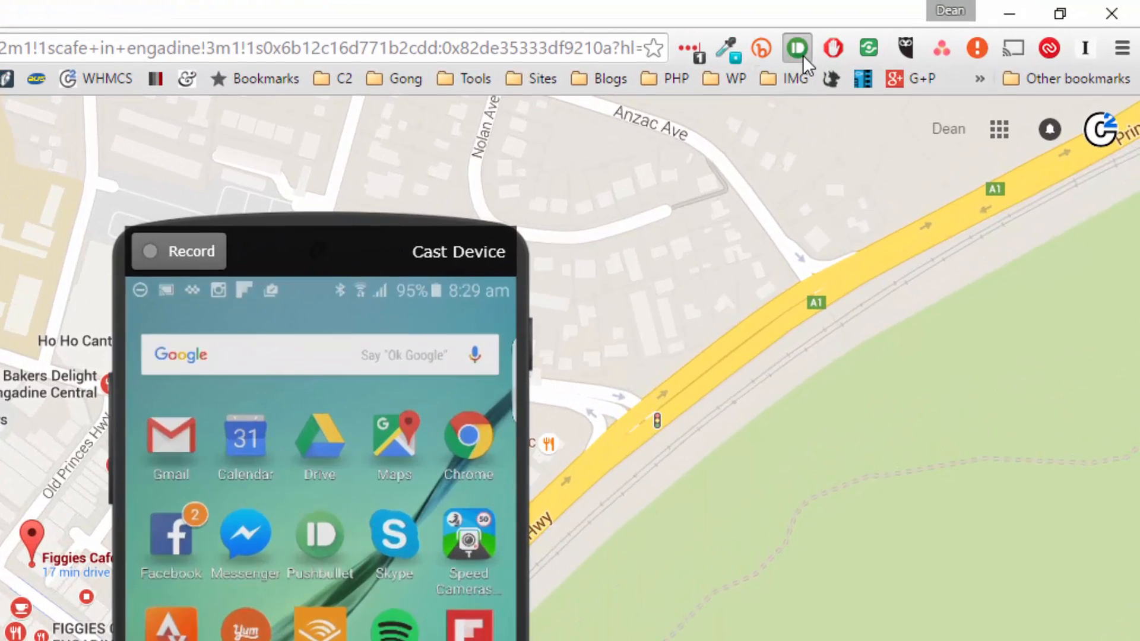
left_click(797, 49)
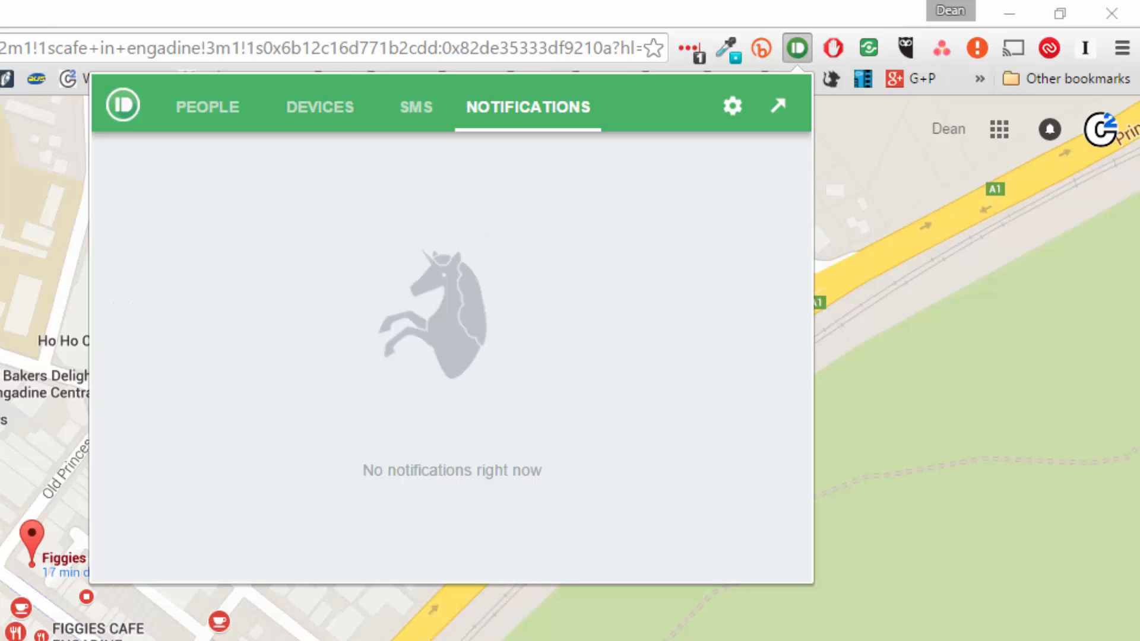
left_click(318, 106)
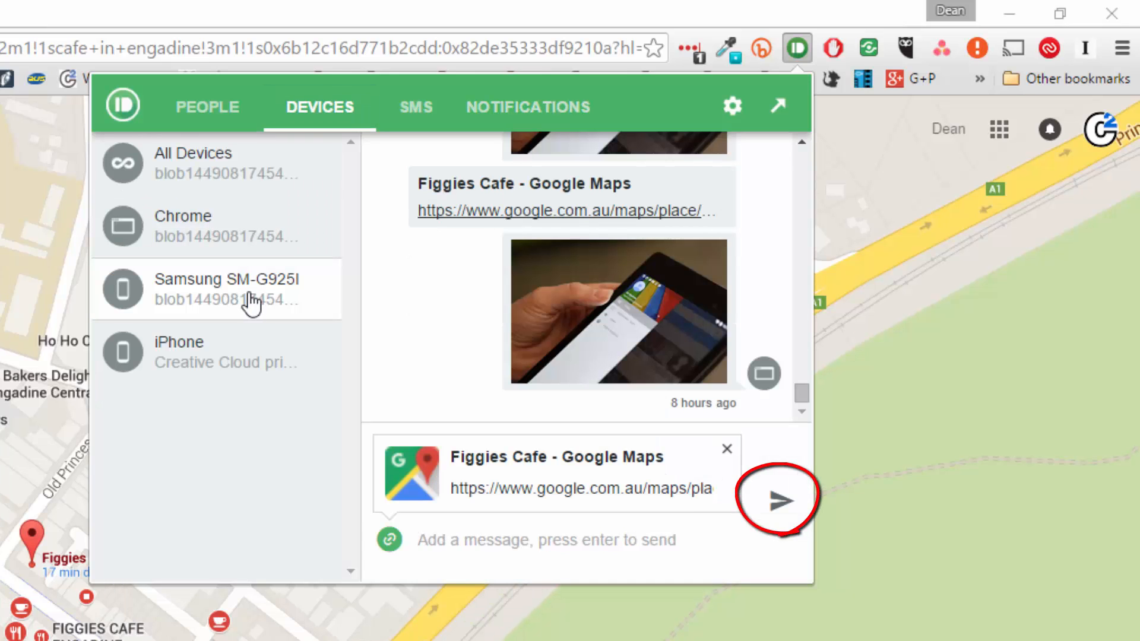
left_click(781, 500)
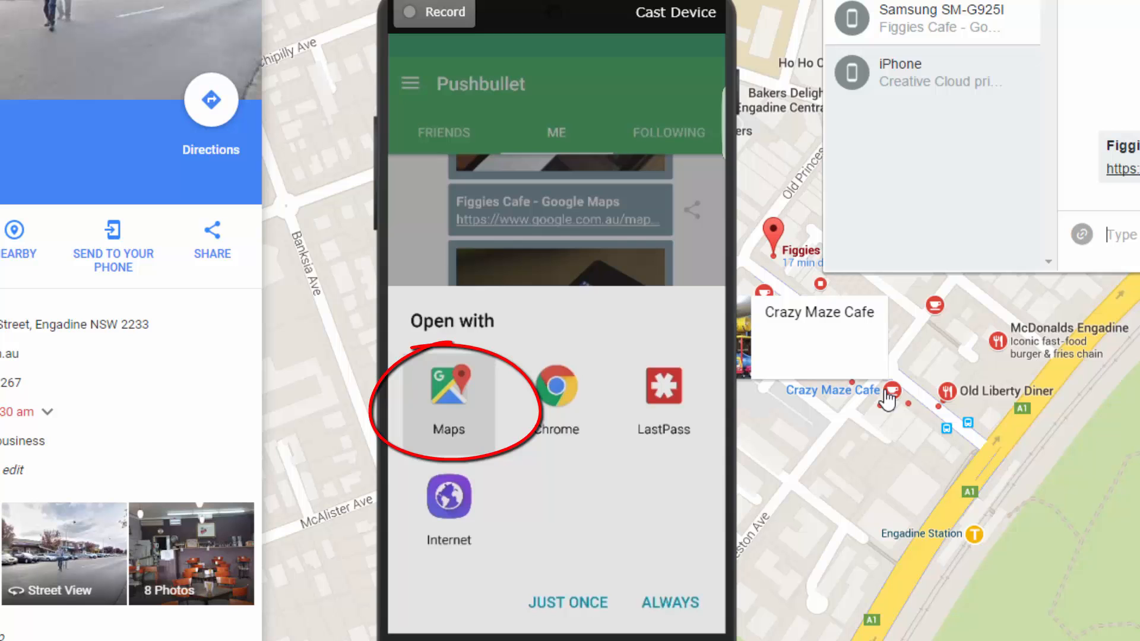
left_click(449, 392)
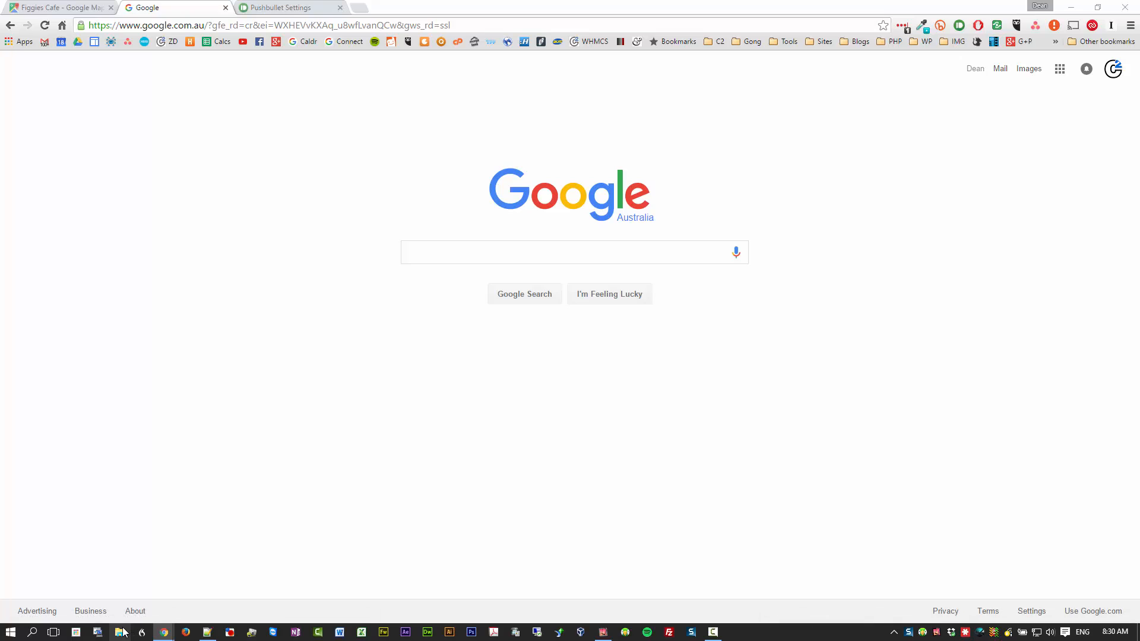
mouse_move(204, 224)
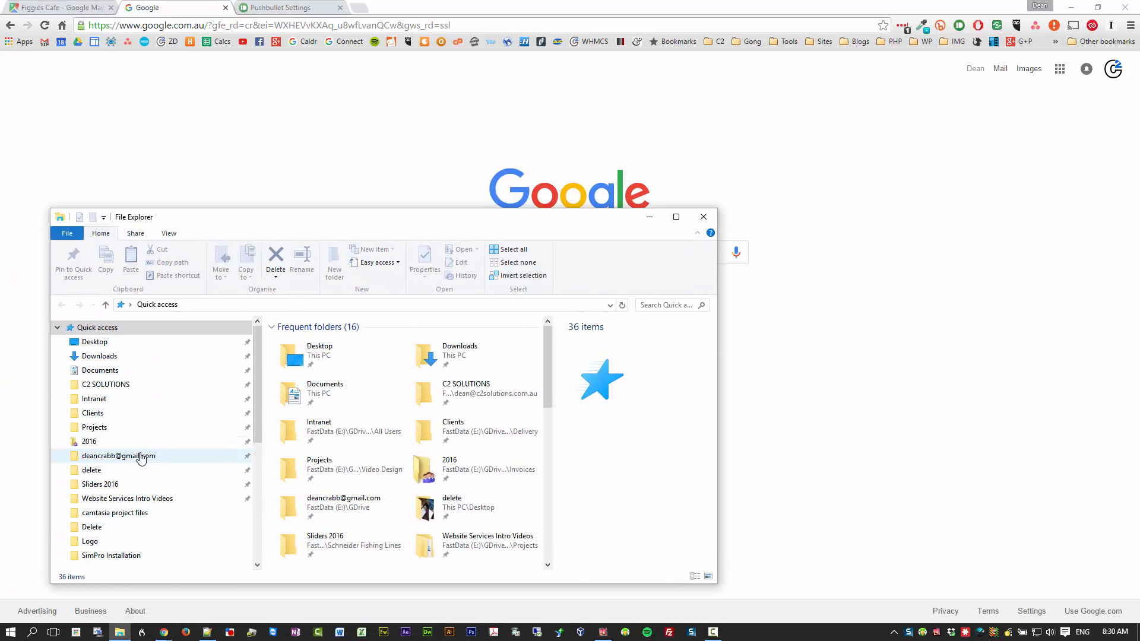
Send the JPEG from the delete folder, close Explorer, and move the phone mirror left.
double_click(119, 456)
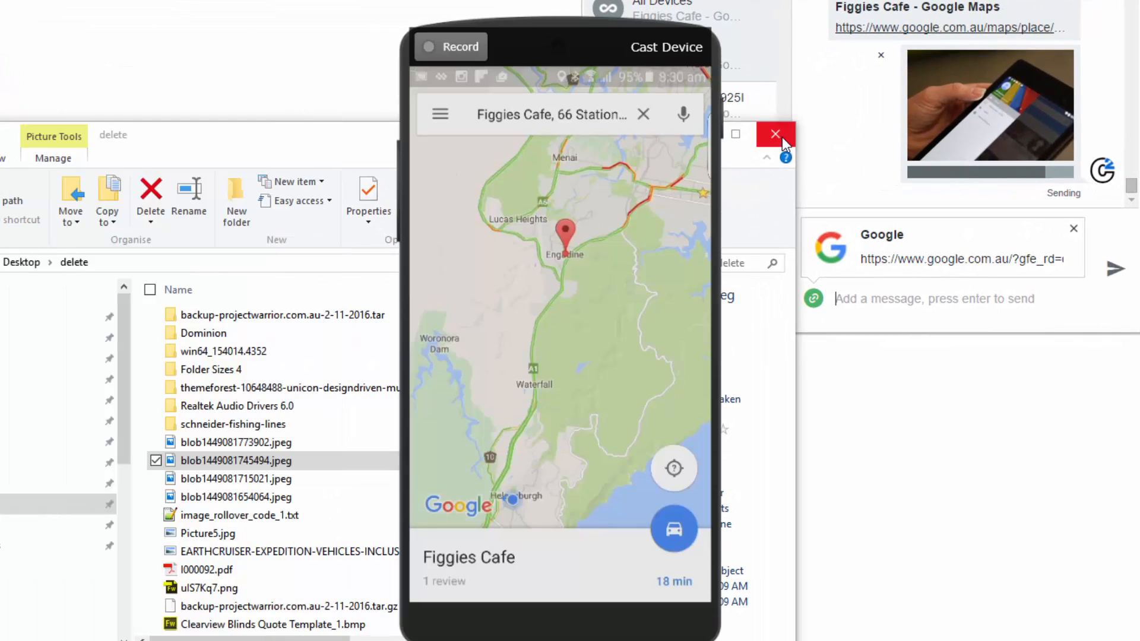
left_click(774, 135)
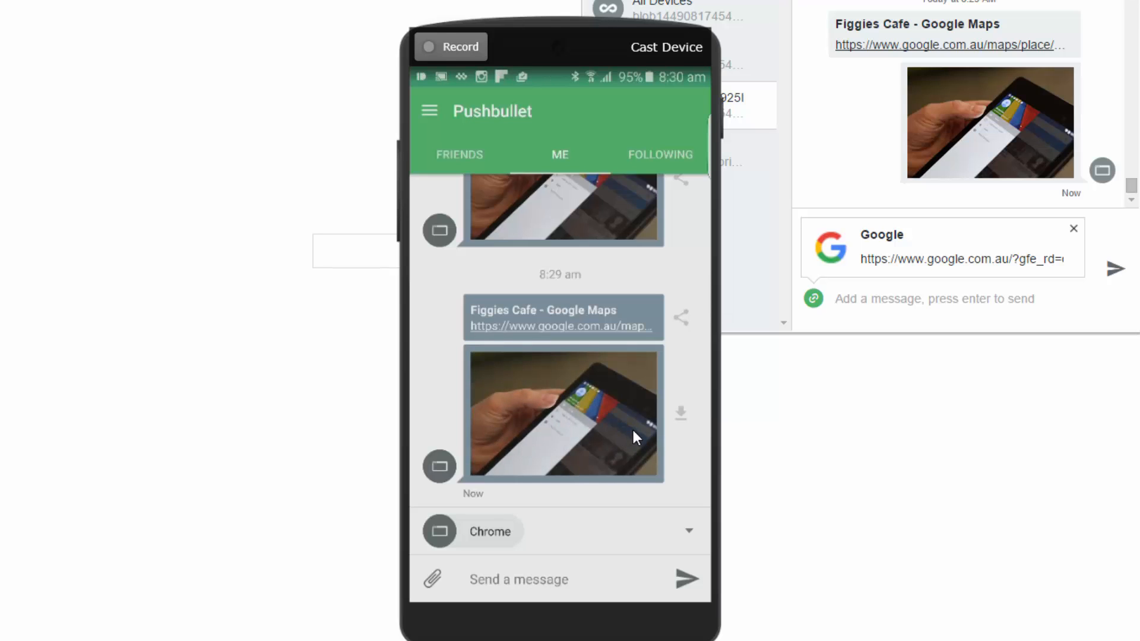
left_click_drag(560, 46, 259, 58)
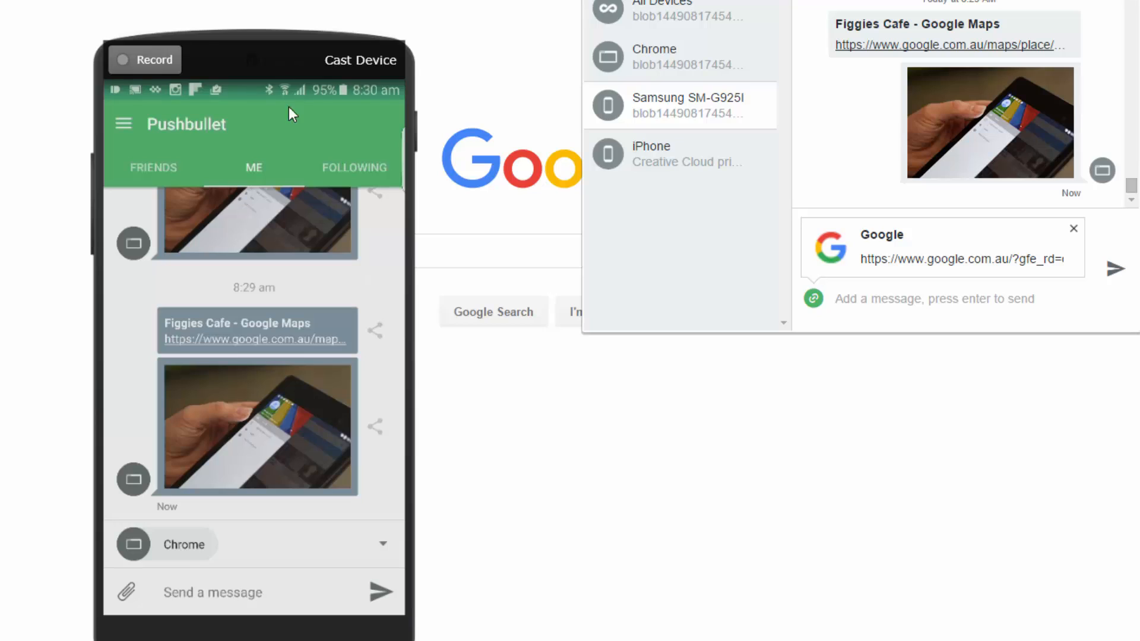
mouse_move(491, 443)
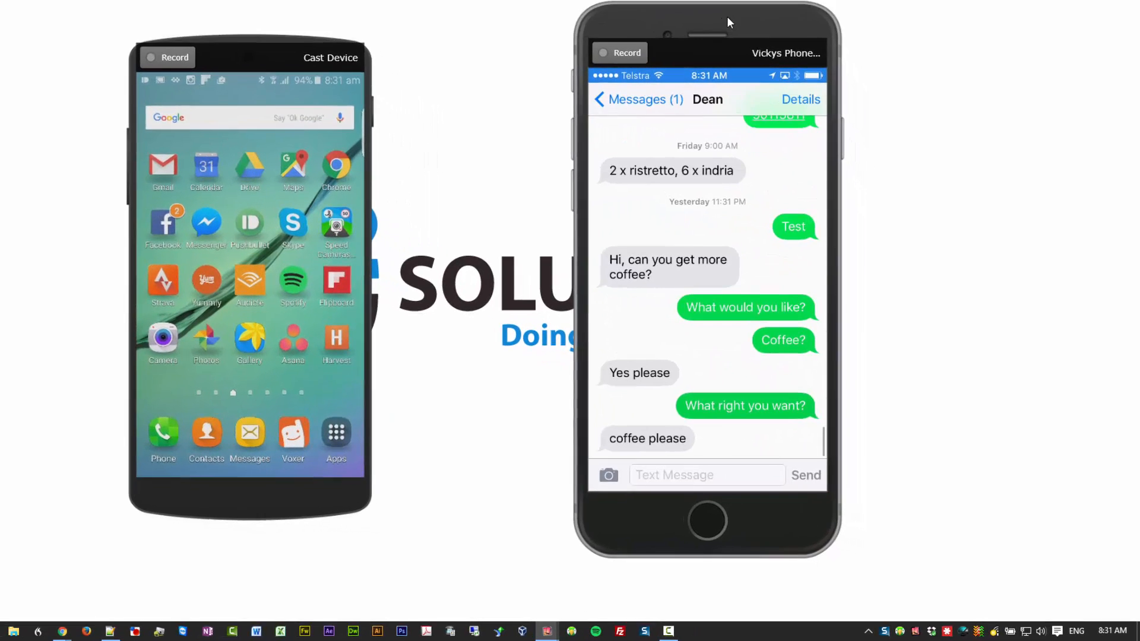
Receive the 'Hi' SMS as a Pushbullet desktop toast and dismiss it.
left_click(705, 475)
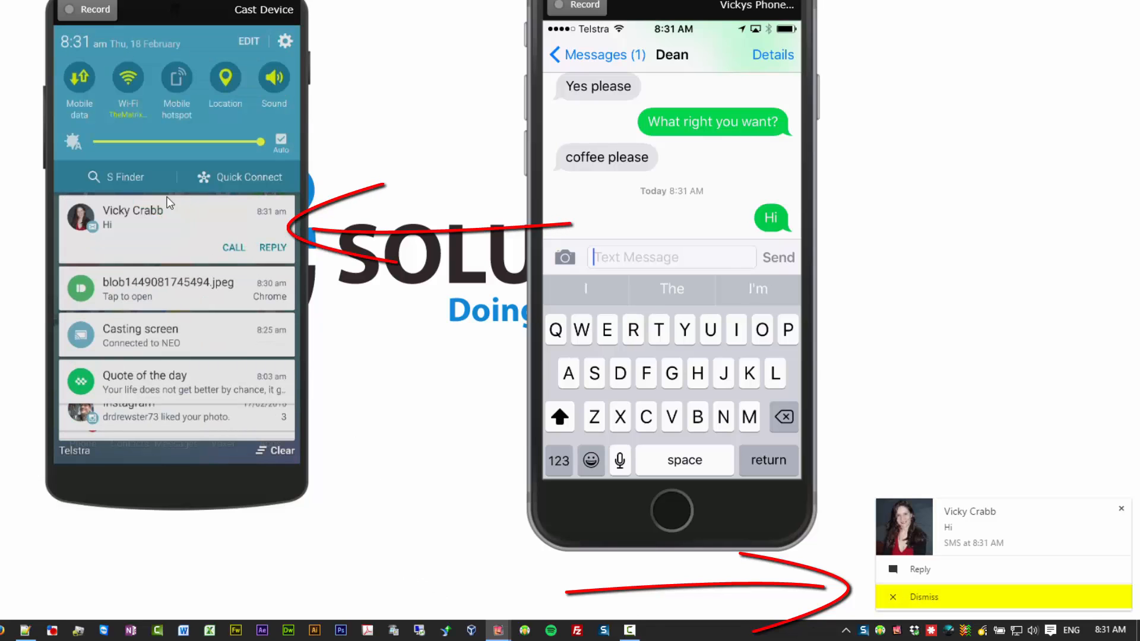
left_click(923, 597)
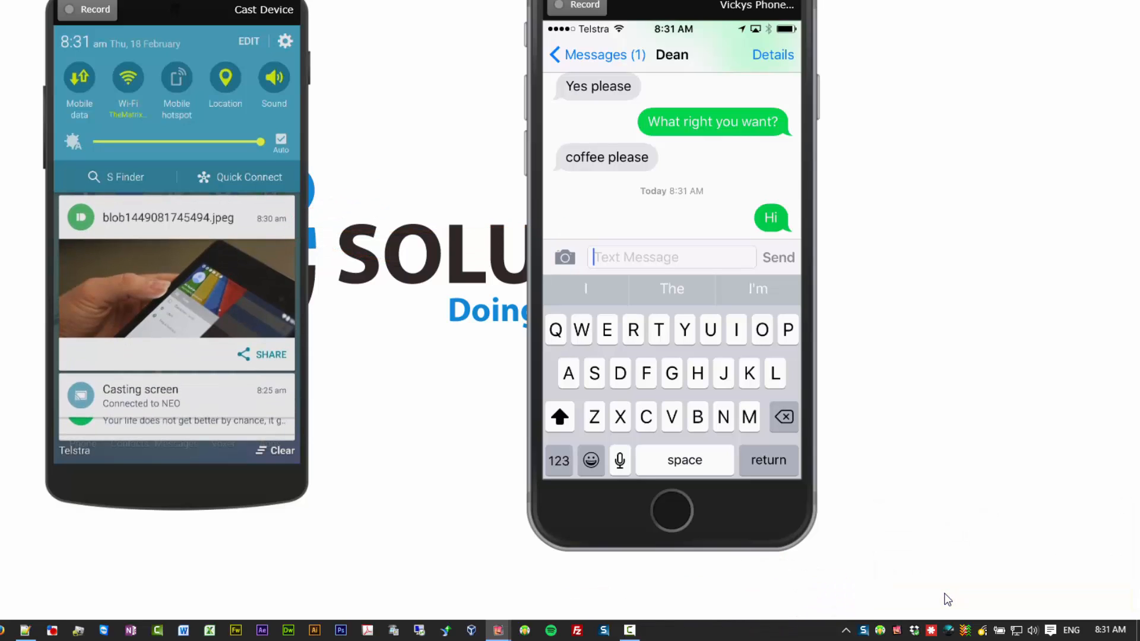
mouse_move(819, 535)
type("Hi a")
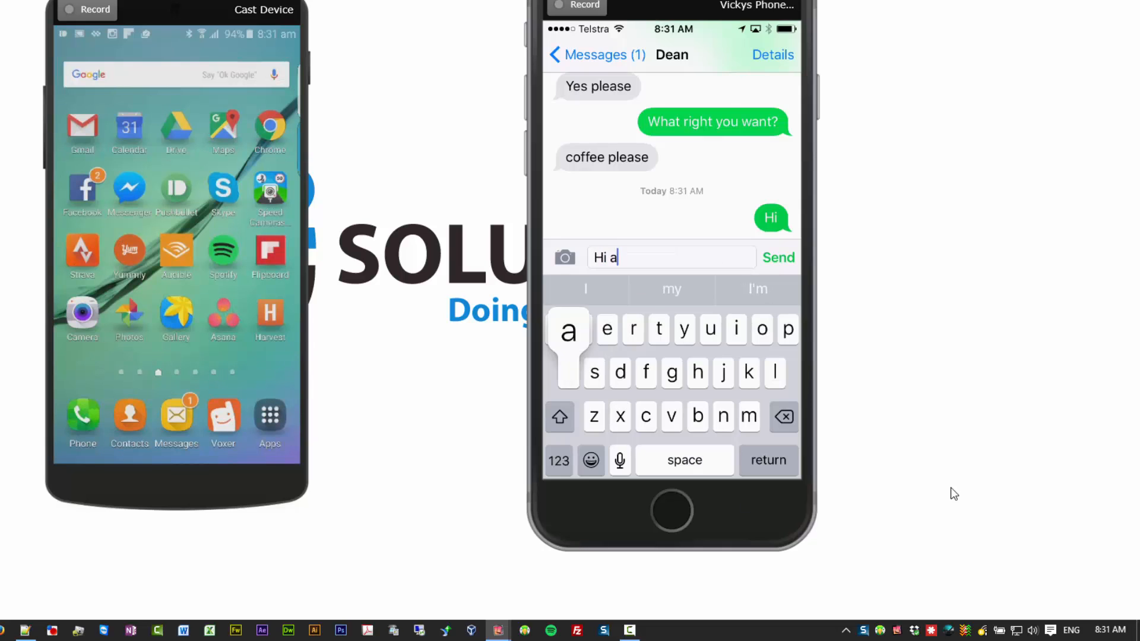
Text 'Hi again' from the iPhone to the Android phone.
type("gain")
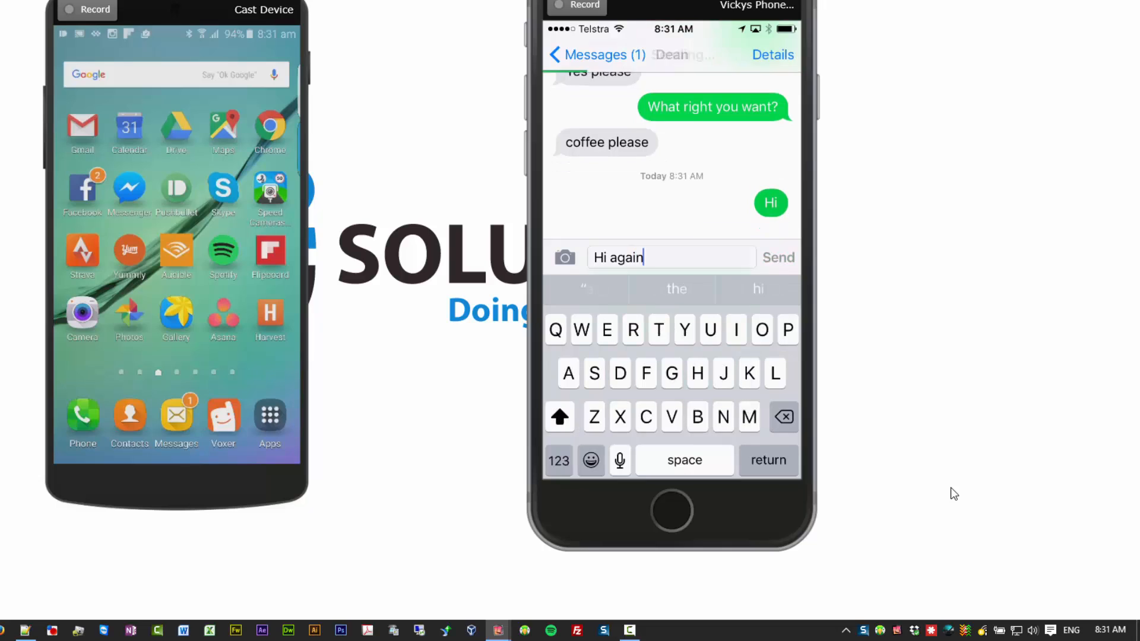
left_click(778, 257)
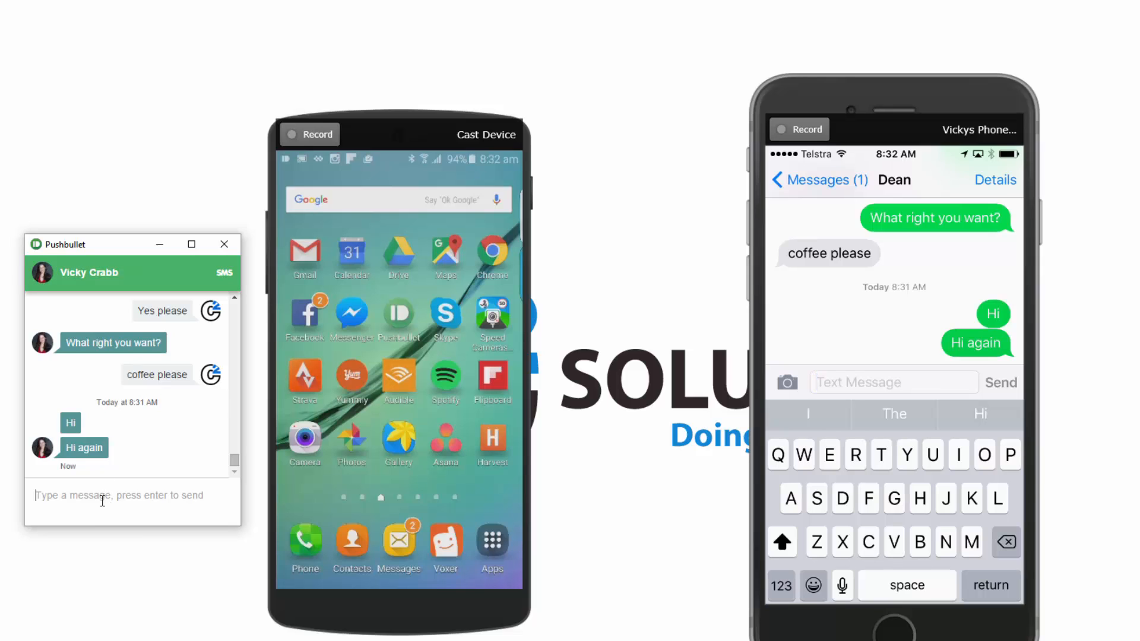
Reply 'Can you get me some coffee please?' from the PC SMS window.
type("Can you get me some coffe")
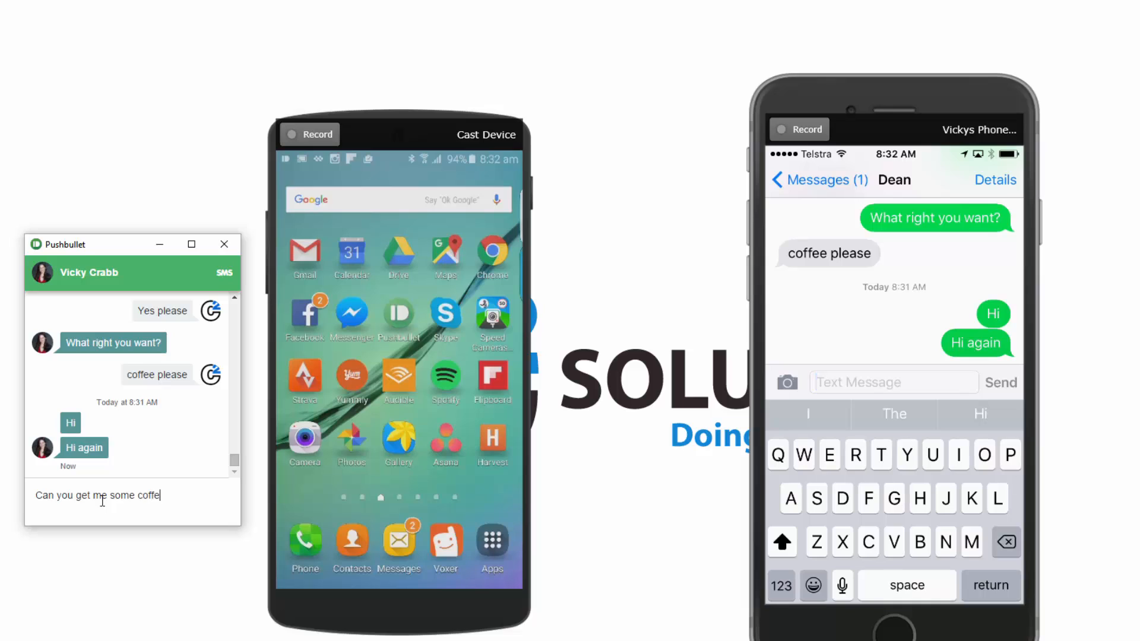
key("Return")
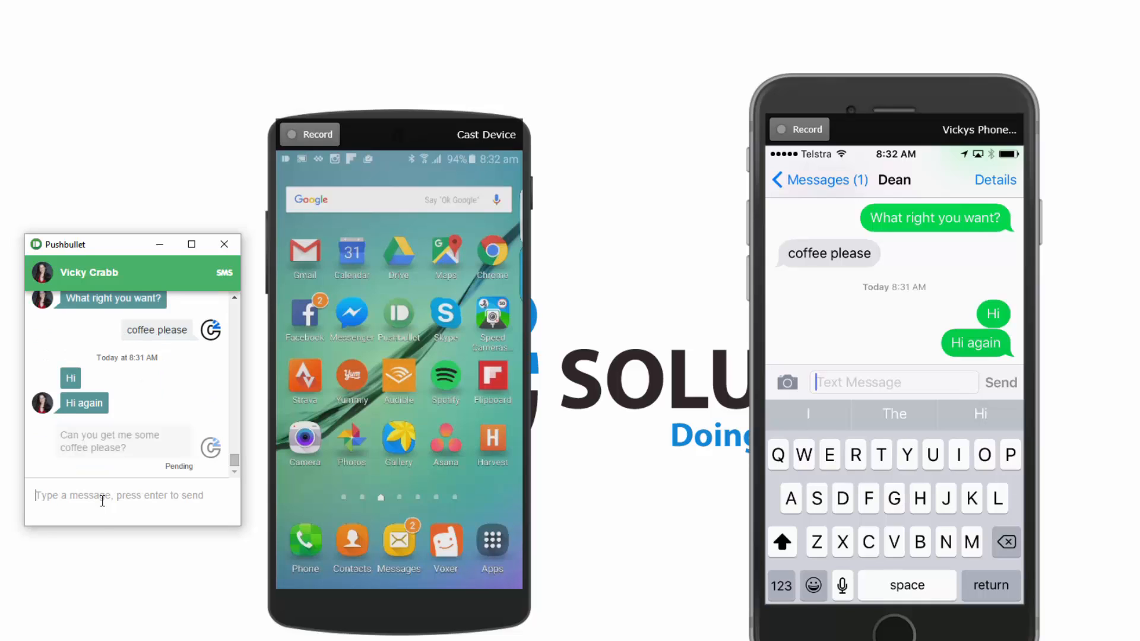